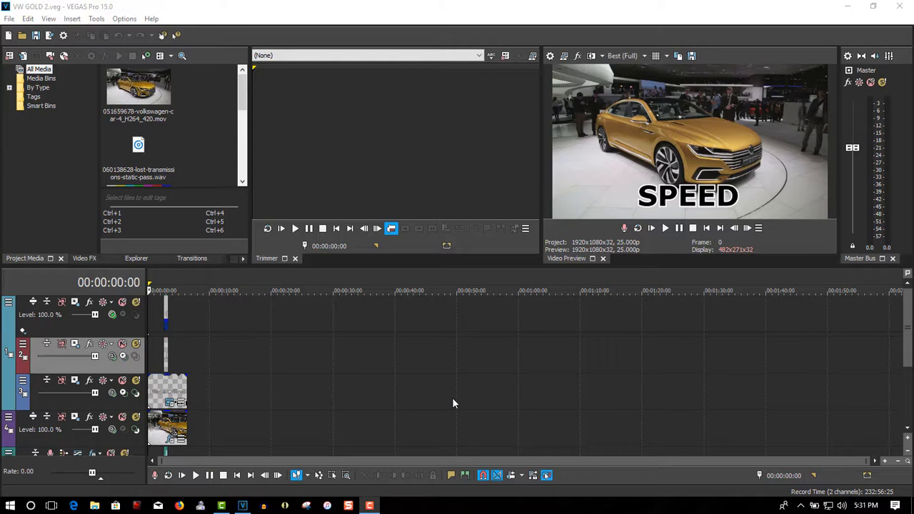
mouse_move(369, 373)
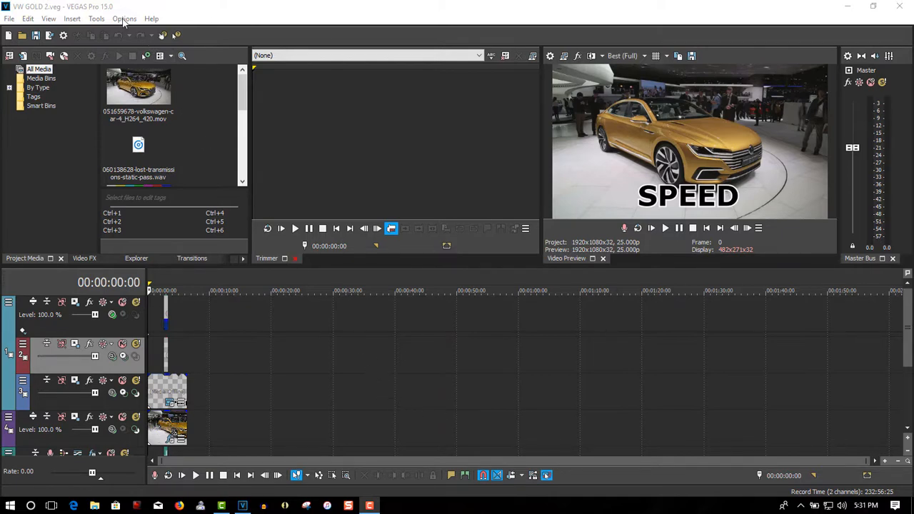
Step: Set the interface type to Medium in the Display preferences and apply it
click(124, 18)
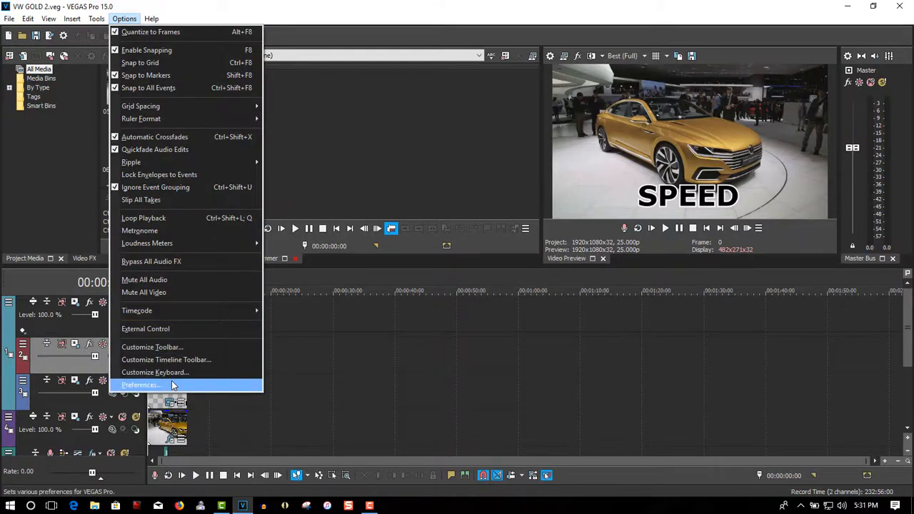
click(141, 385)
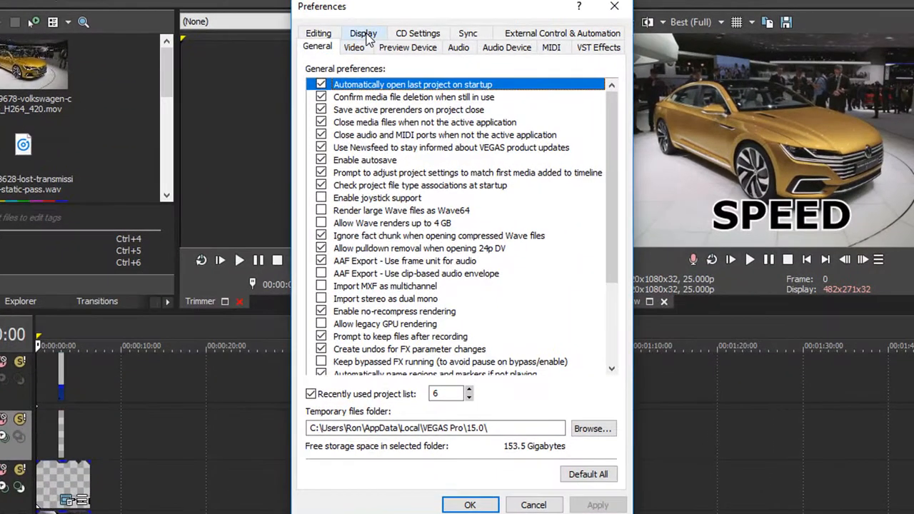
click(363, 33)
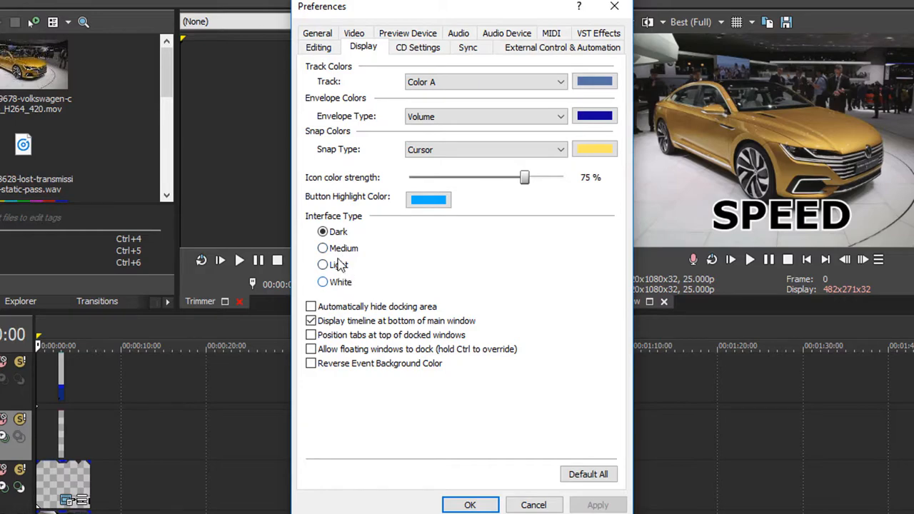
click(323, 248)
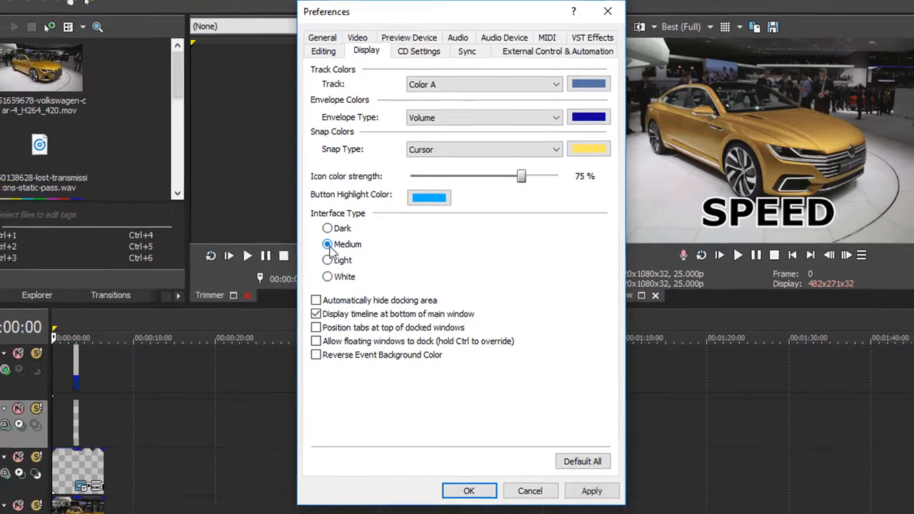
click(591, 491)
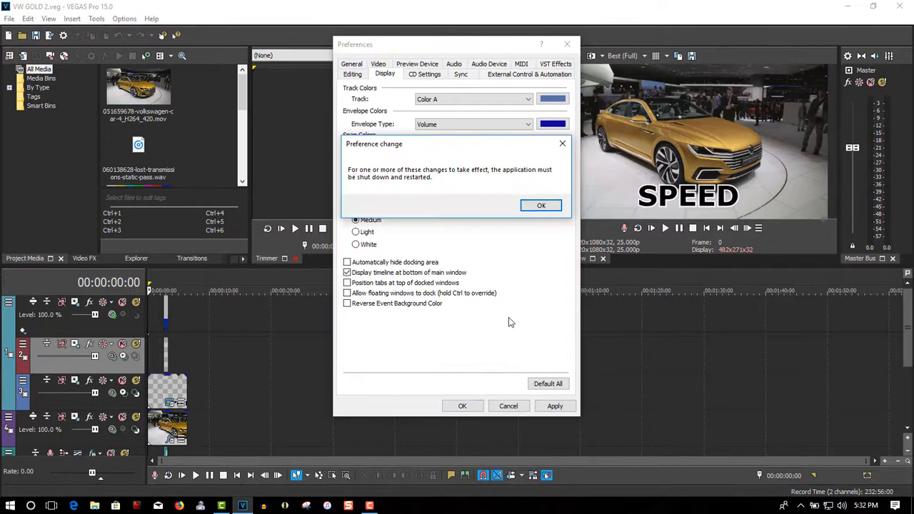
Step: Dismiss the restart notice, then switch the interface type to Light and acknowledge the restart notice
click(540, 206)
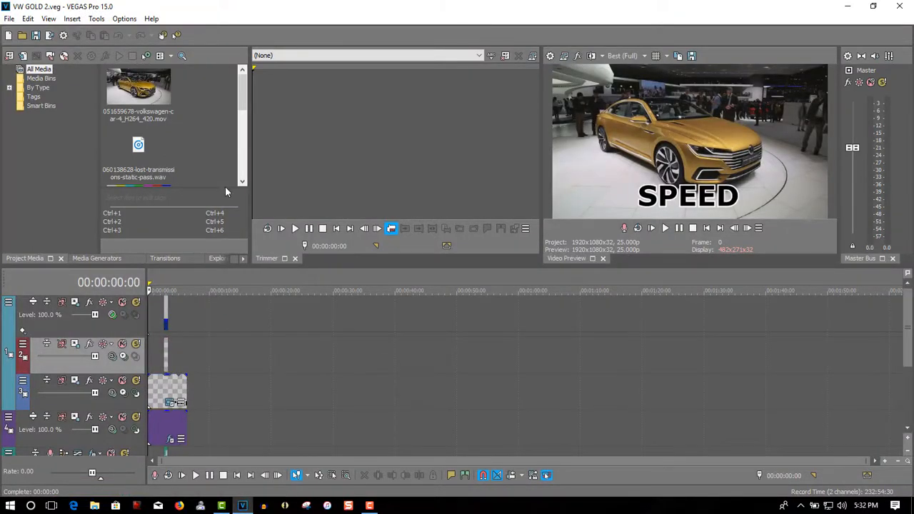
click(124, 19)
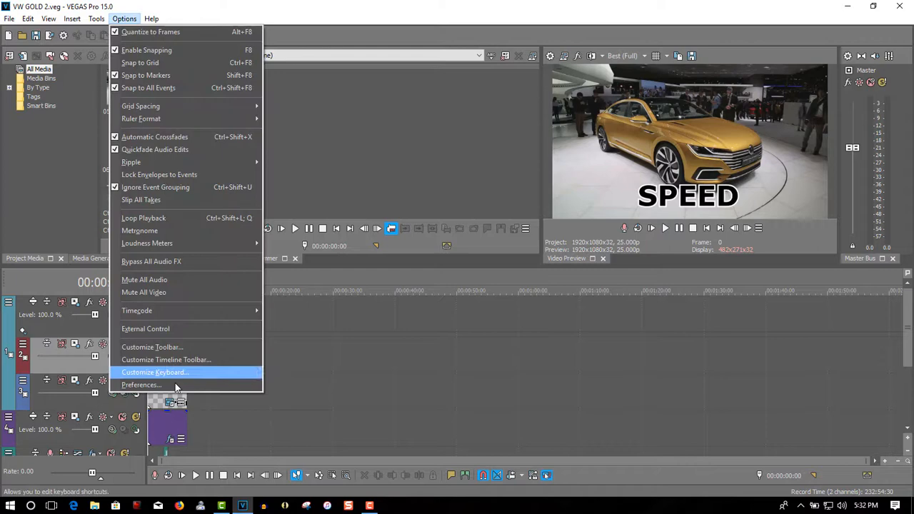
click(142, 385)
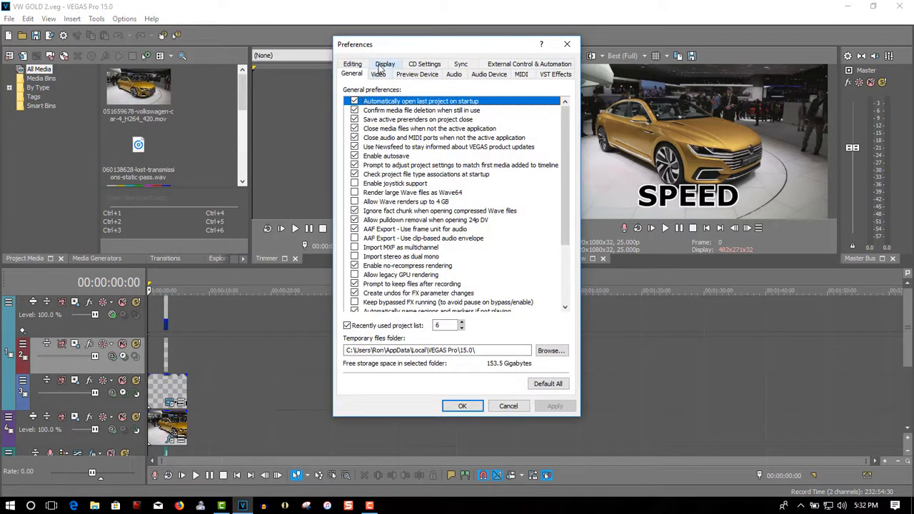
click(385, 64)
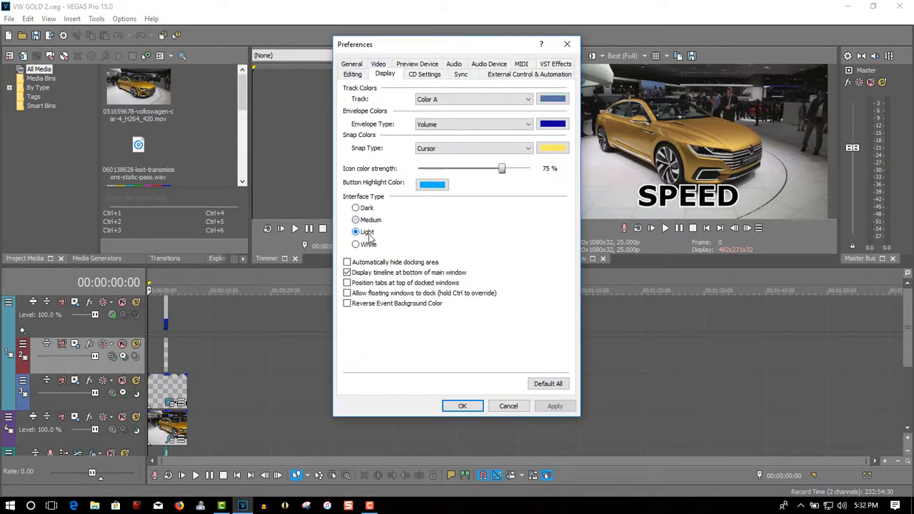
click(555, 406)
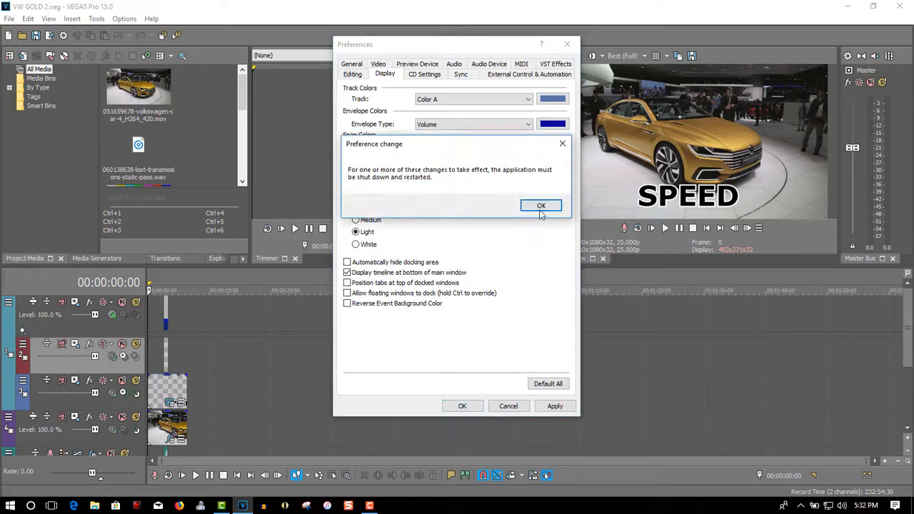
click(540, 206)
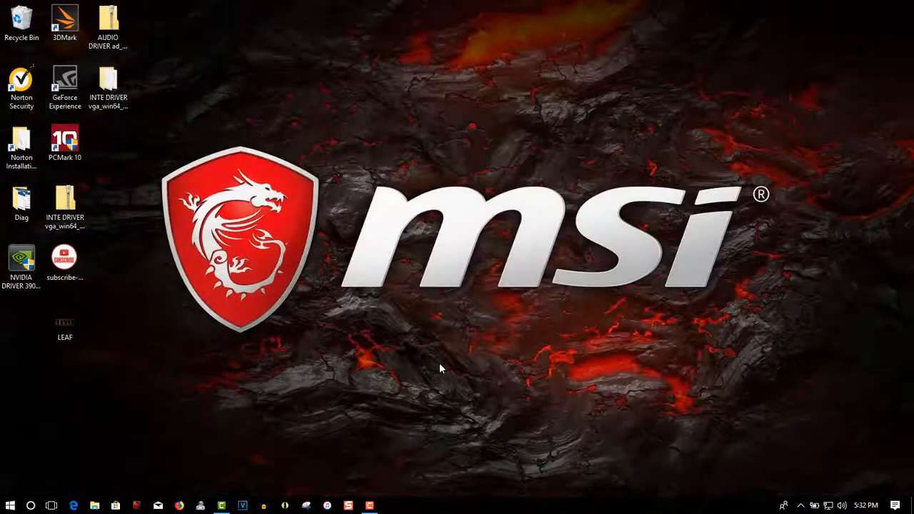
Step: Relaunch VEGAS Pro from the taskbar to reload VW GOLD 2 in the Light theme
click(242, 505)
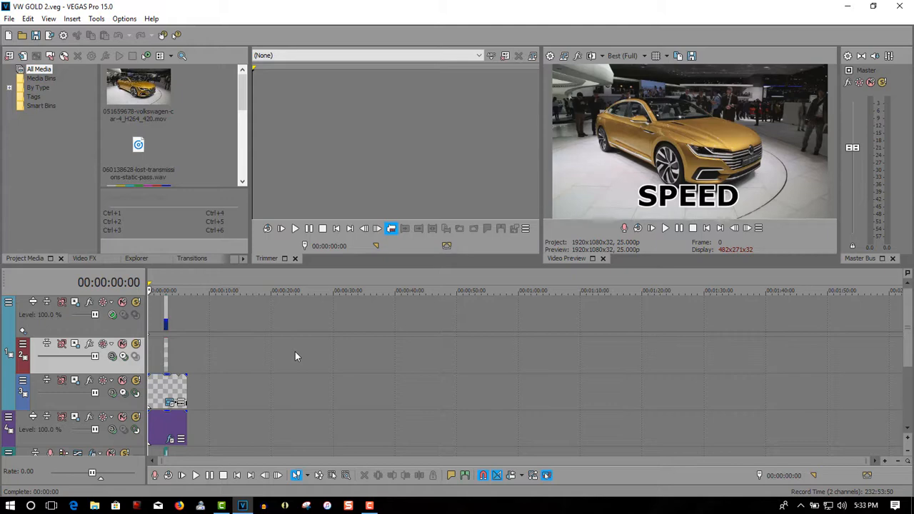
mouse_move(304, 322)
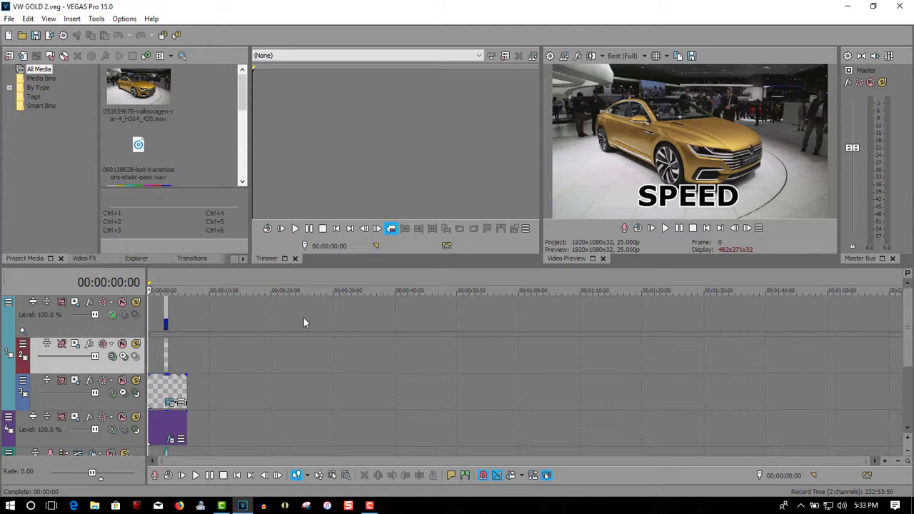
Step: Switch the interface type to White in the Display preferences and acknowledge the restart notice
click(124, 18)
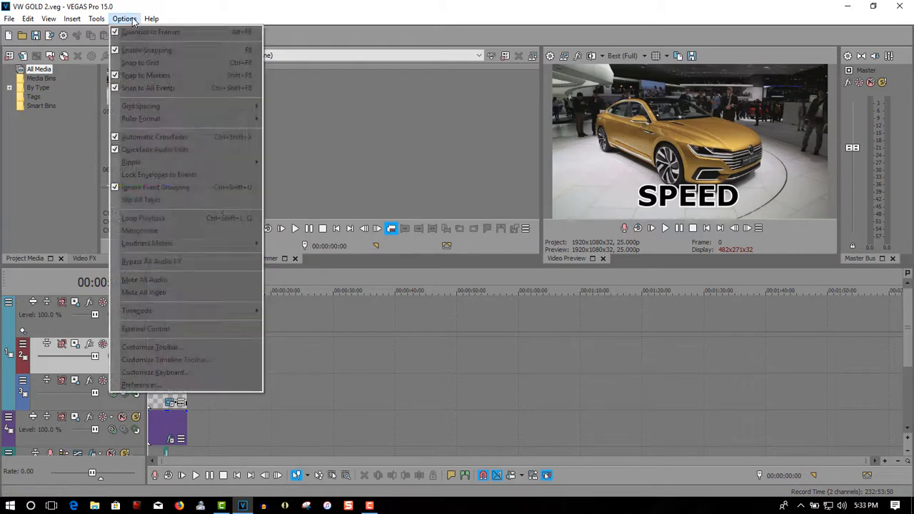
click(142, 384)
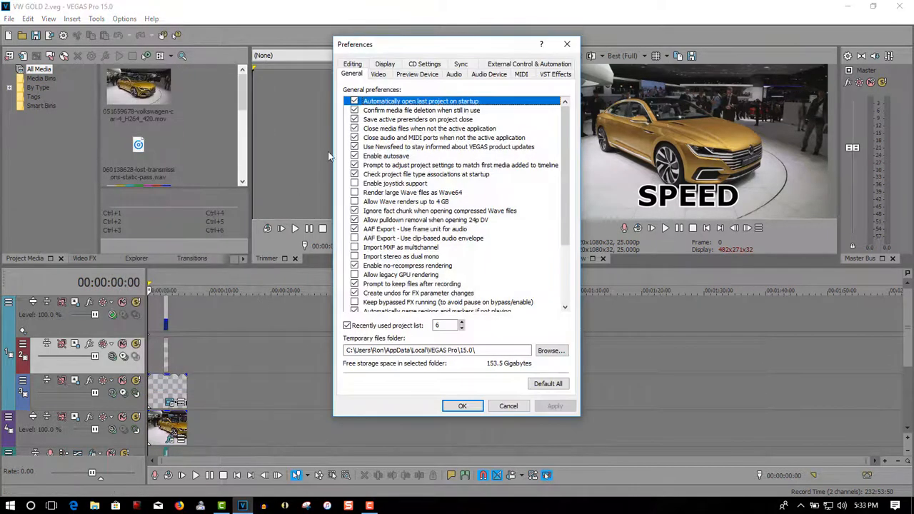
click(384, 73)
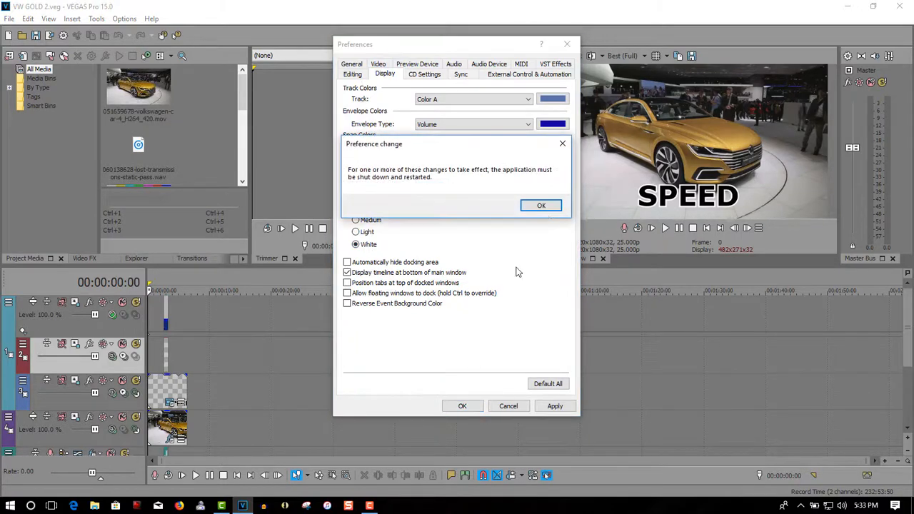
click(540, 206)
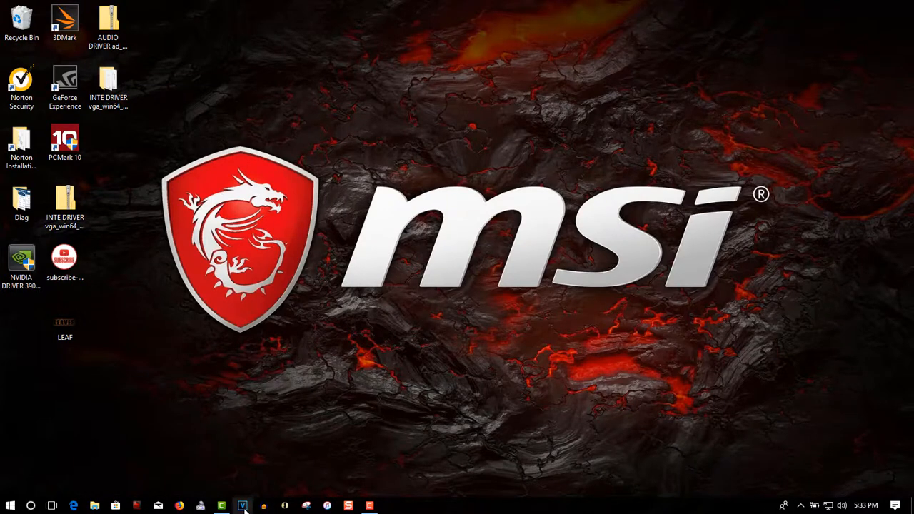
Step: Relaunch VEGAS Pro in the White theme and show the Media Generators presets
click(242, 505)
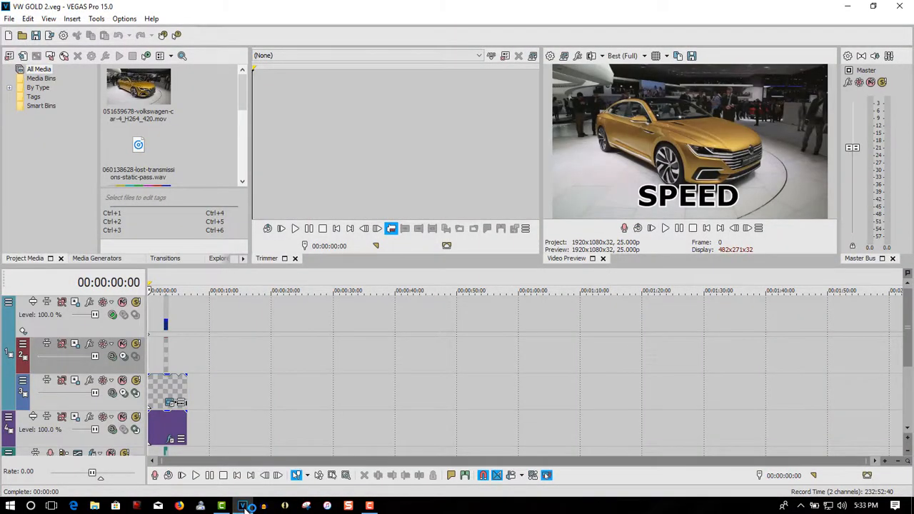
mouse_move(243, 506)
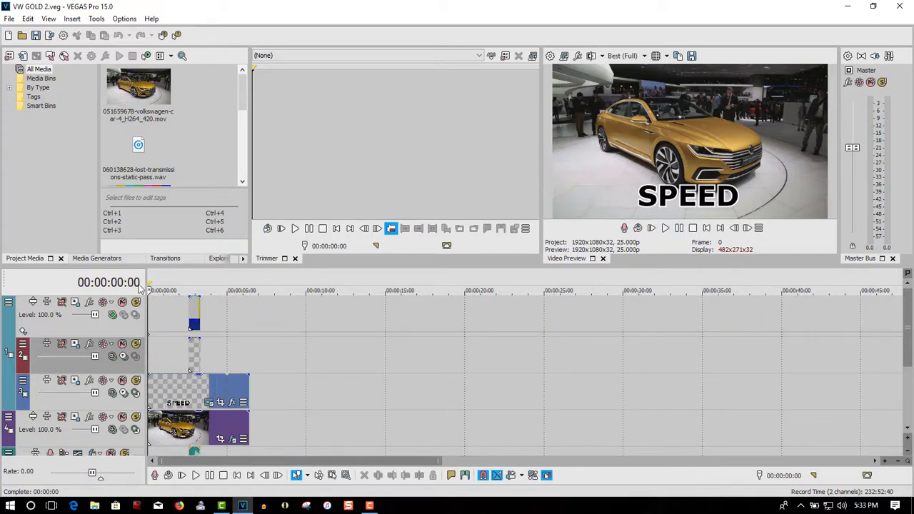
click(96, 257)
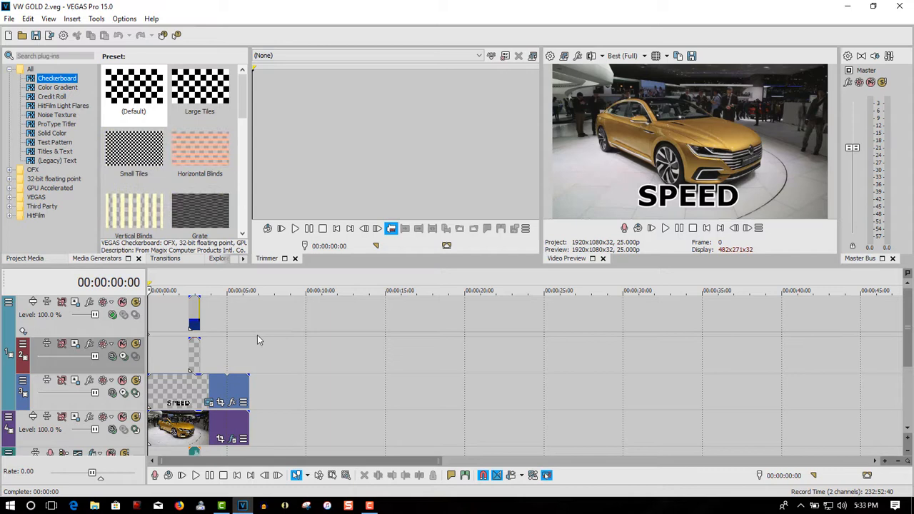
mouse_move(299, 363)
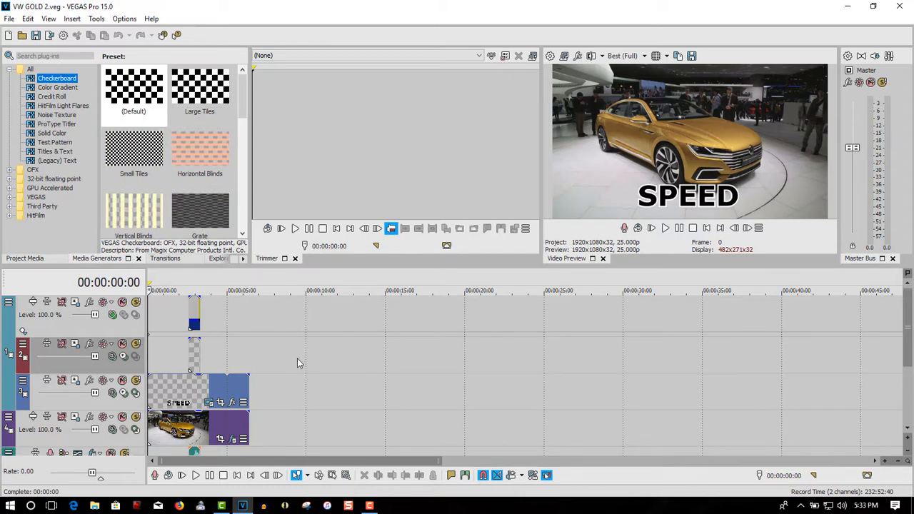
mouse_move(305, 350)
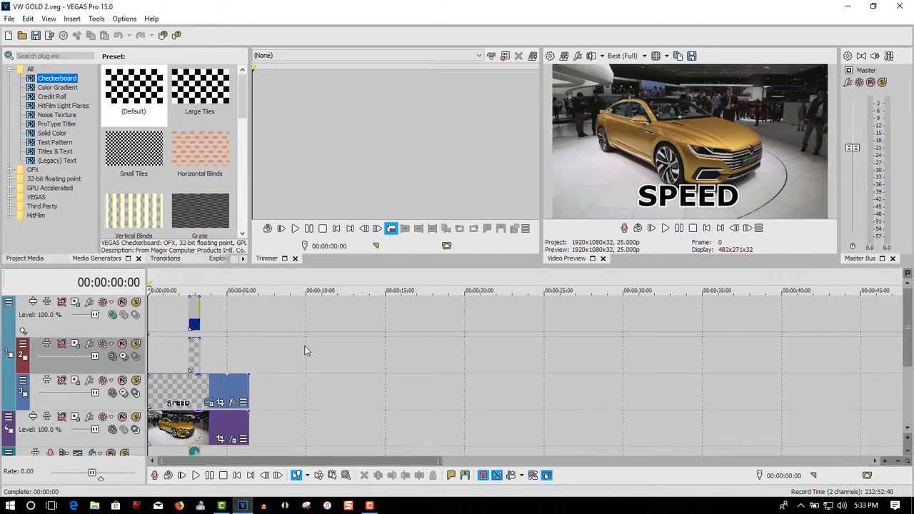
click(124, 19)
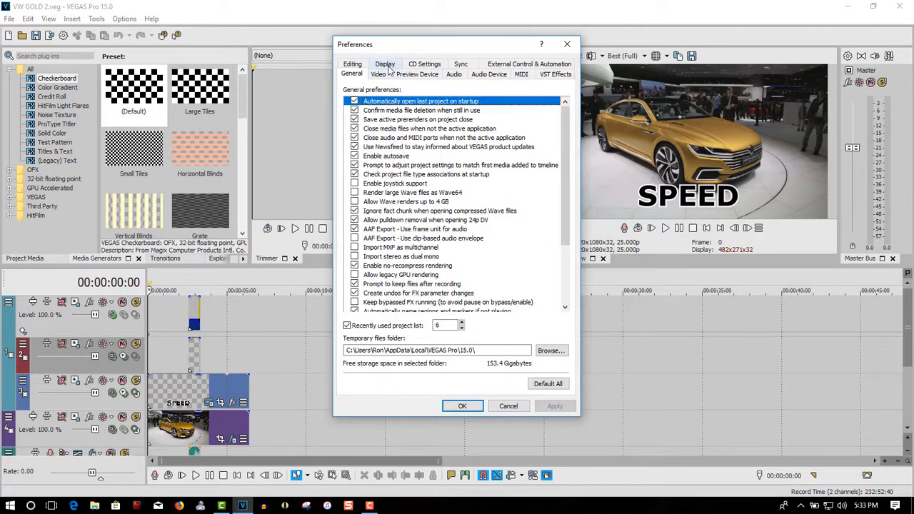
Step: Set the interface type back to Dark, apply it, and relaunch VEGAS Pro
click(385, 64)
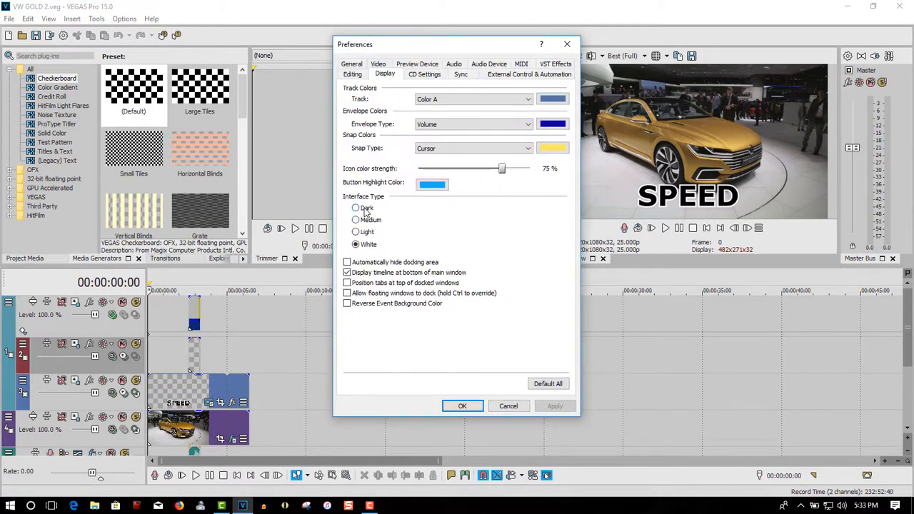
click(356, 208)
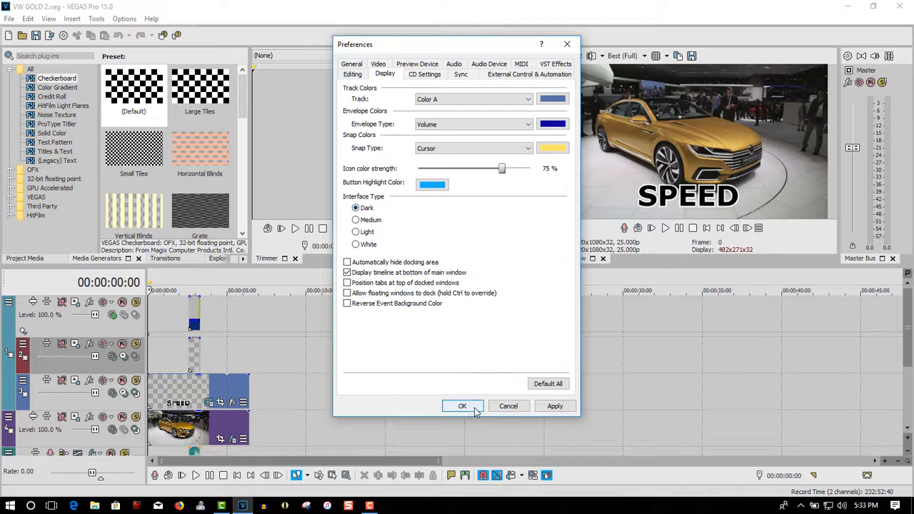
click(462, 406)
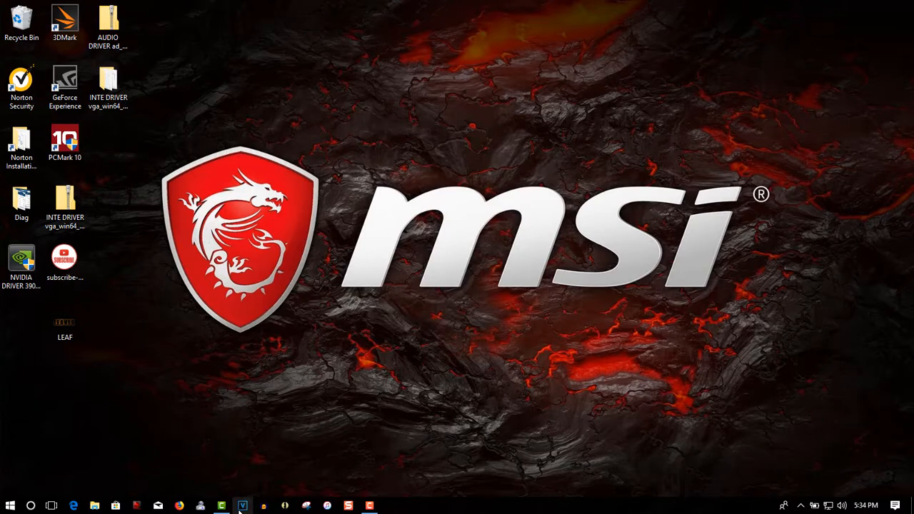
click(242, 506)
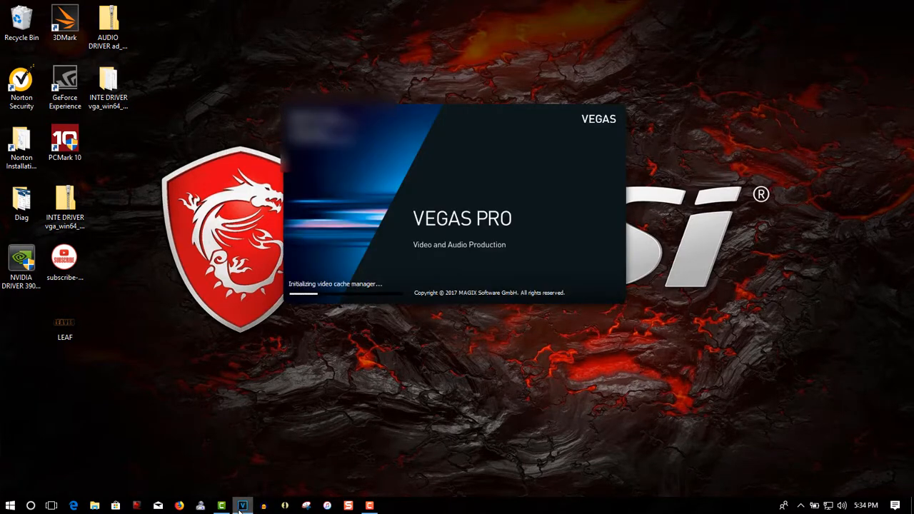